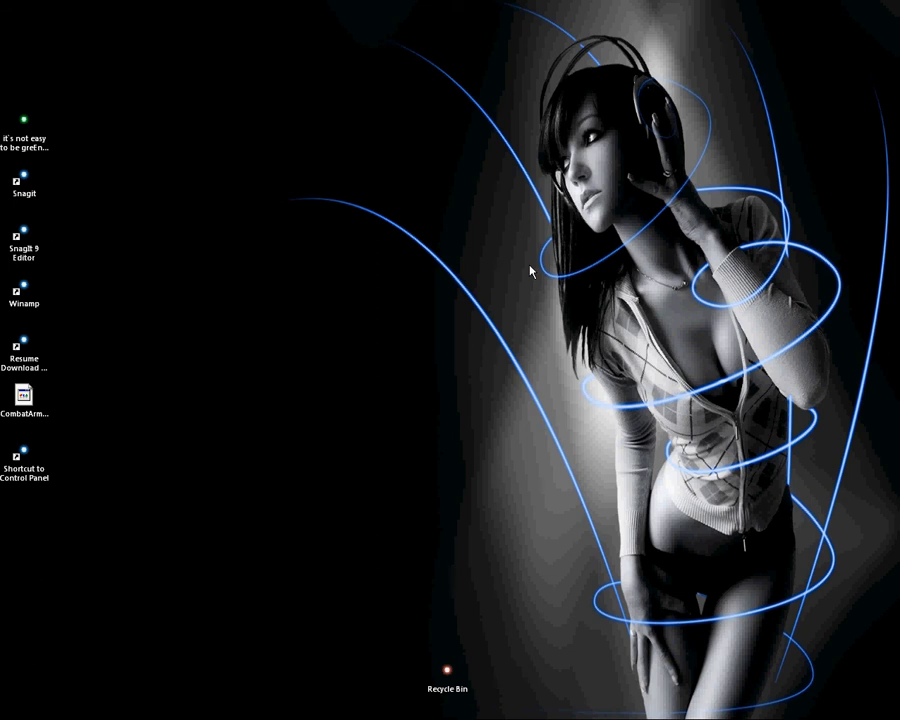
{"action": "mouse_move", "coordinate": [530, 388]}
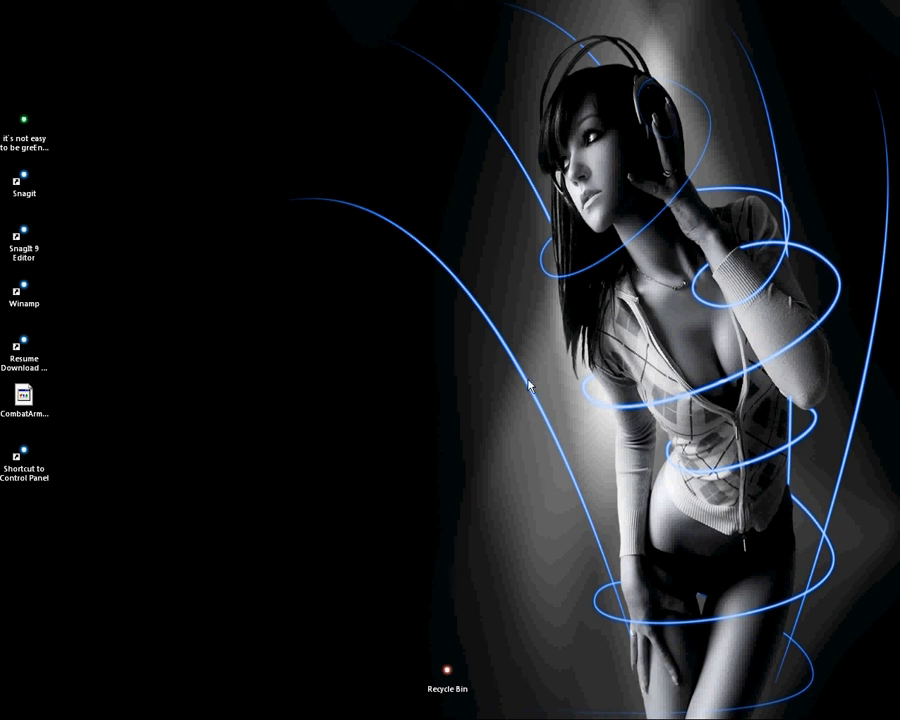
{"action": "mouse_move", "coordinate": [540, 380]}
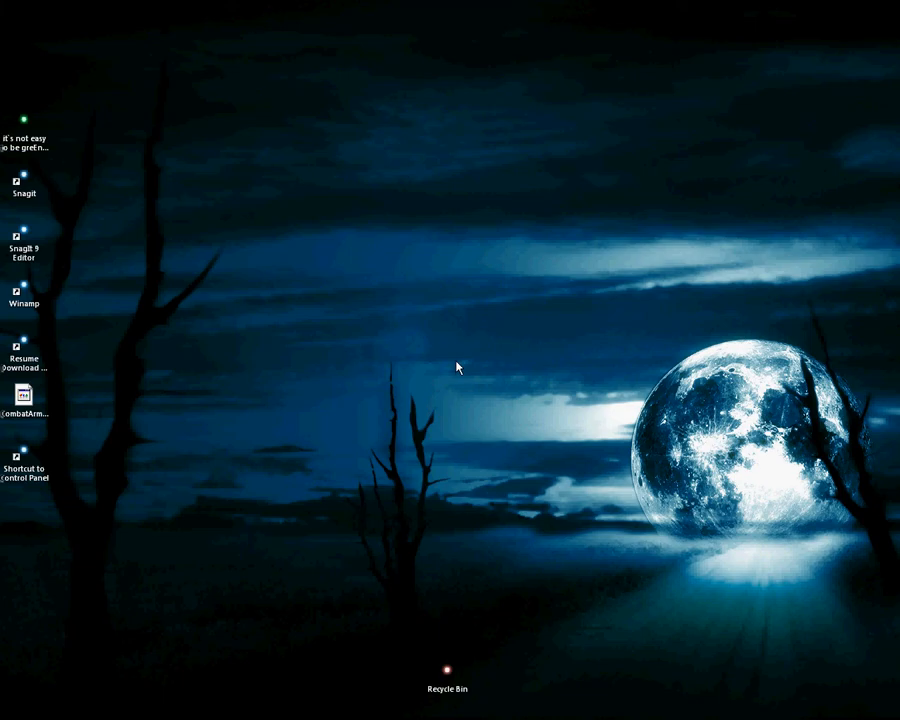
{"action": "mouse_move", "coordinate": [530, 300]}
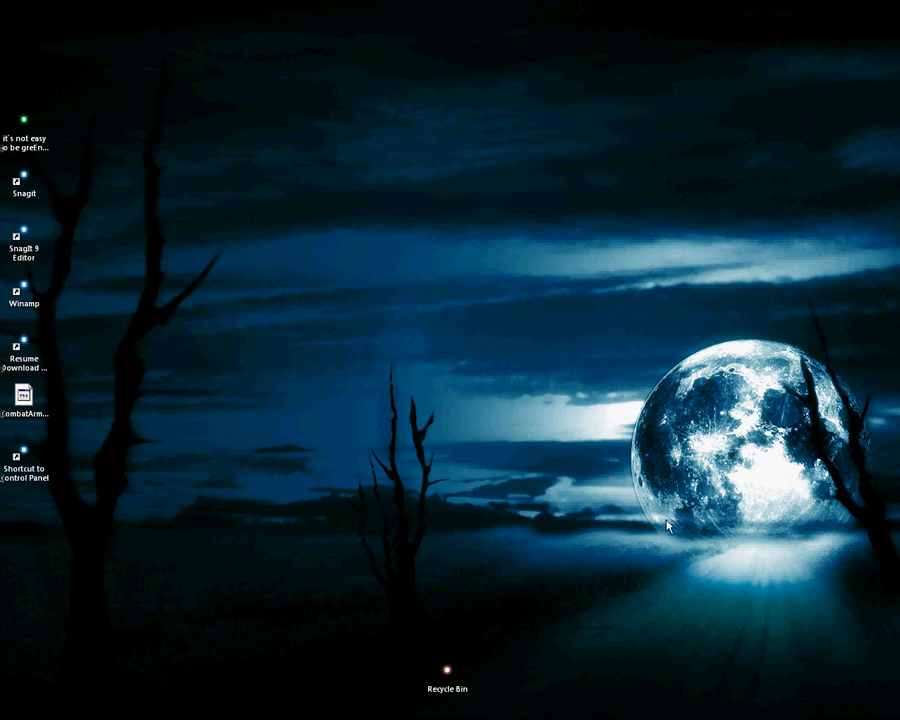
{"action": "mouse_move", "coordinate": [496, 664]}
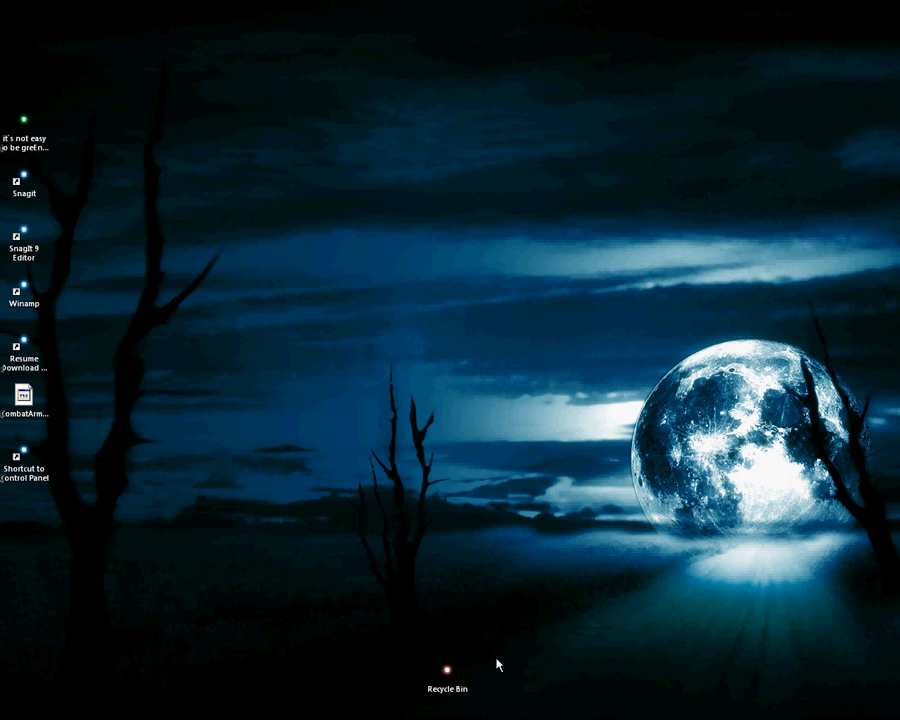
{"action": "mouse_move", "coordinate": [82, 592]}
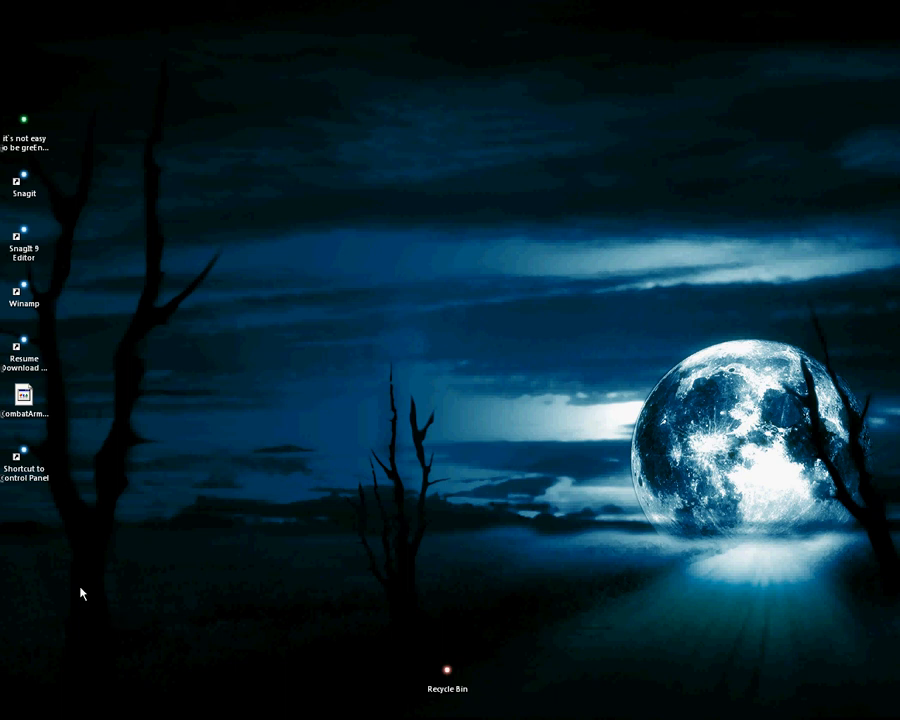
{"action": "mouse_move", "coordinate": [680, 360]}
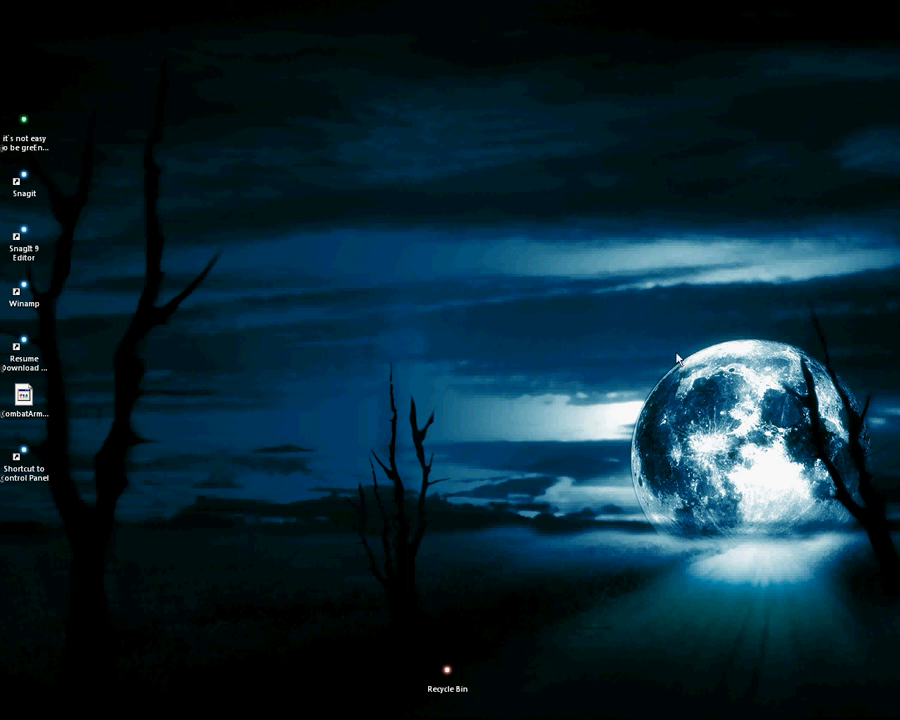
{"action": "mouse_move", "coordinate": [792, 164]}
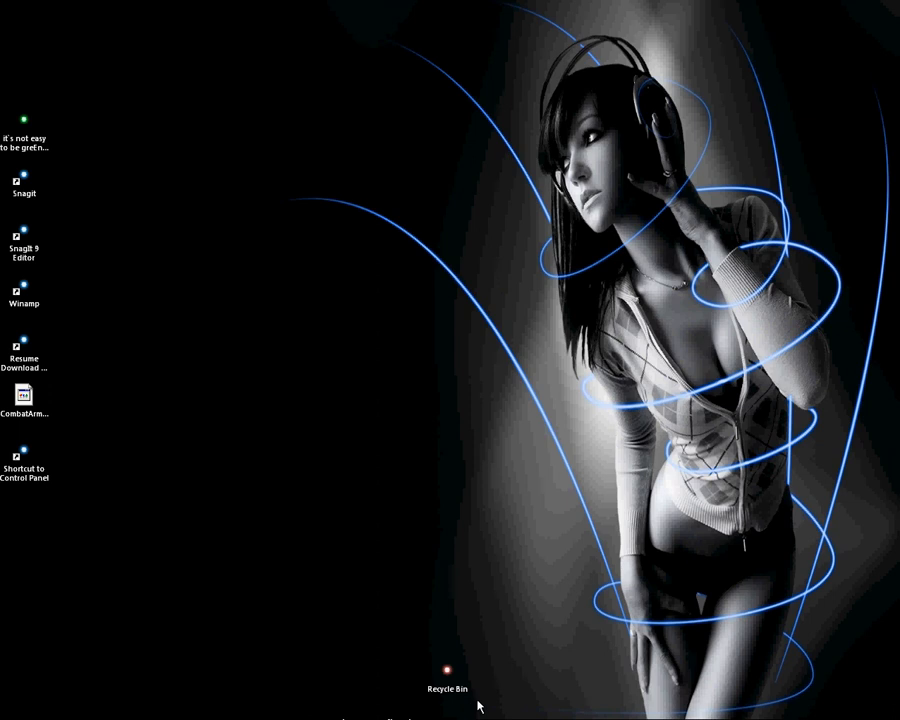
{"action": "mouse_move", "coordinate": [696, 700]}
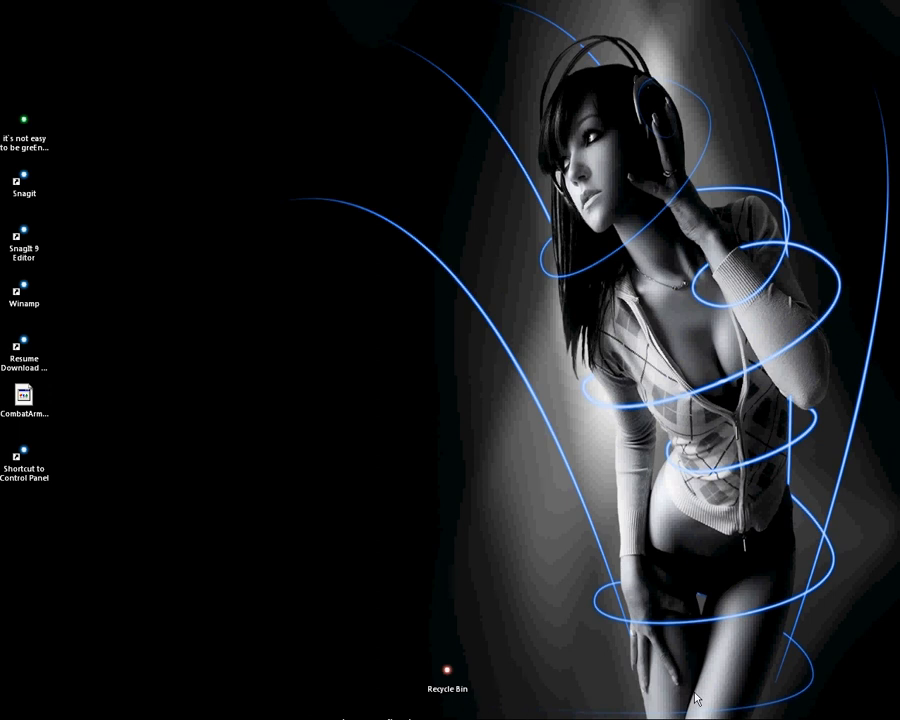
{"action": "mouse_move", "coordinate": [484, 684]}
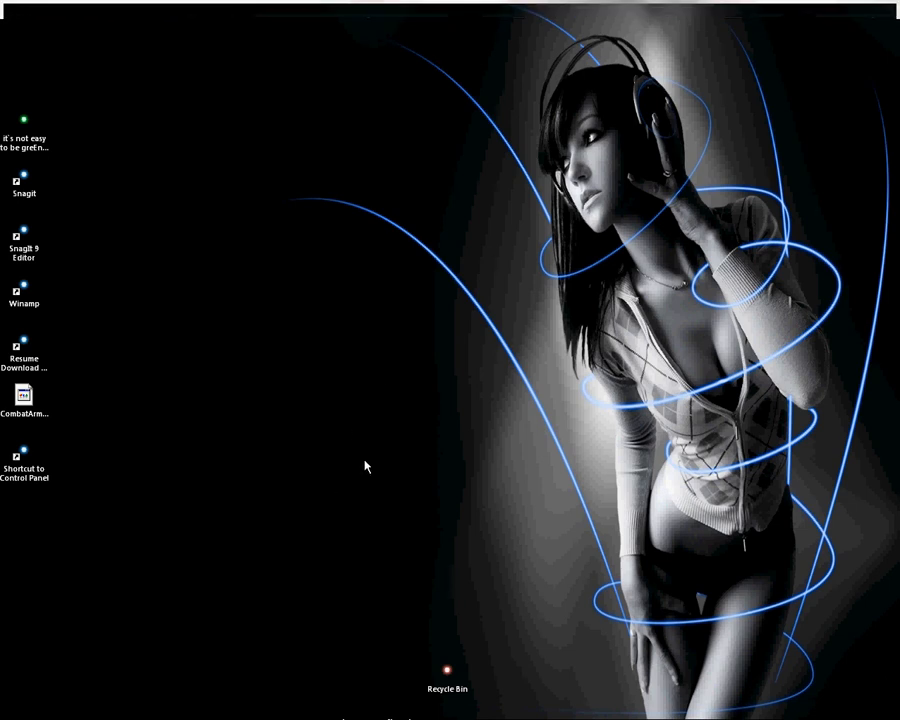
{"action": "mouse_move", "coordinate": [408, 434]}
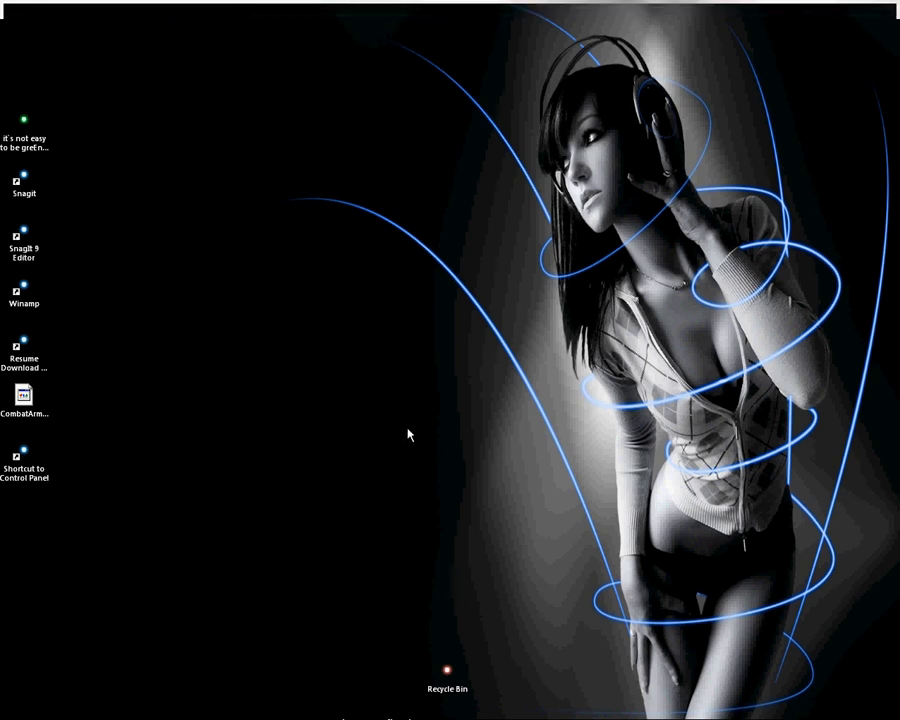